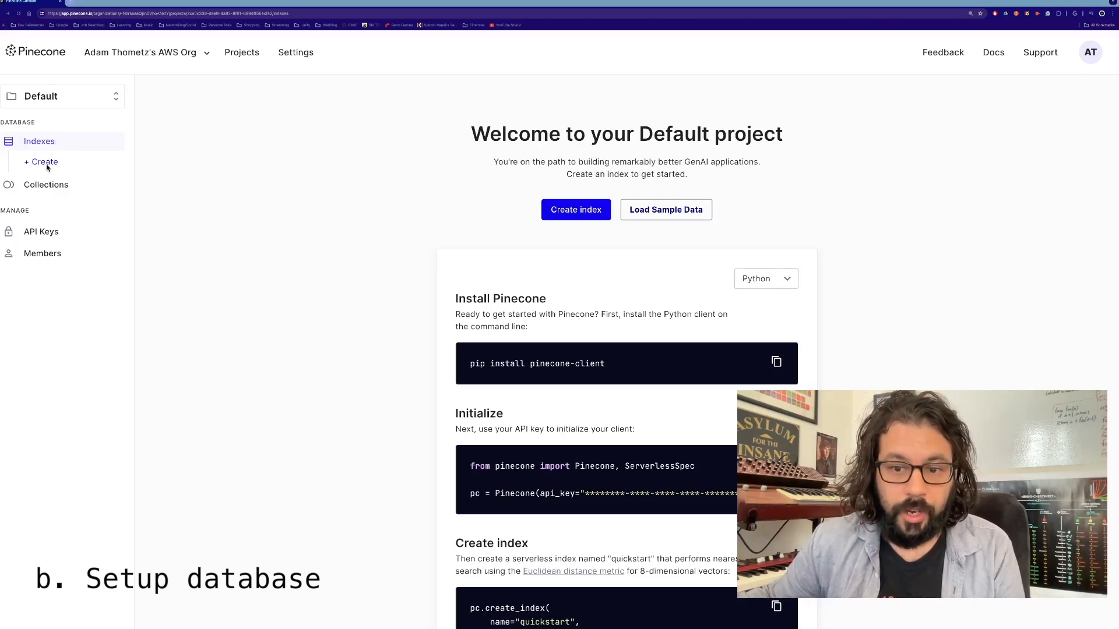
pyautogui.moveTo(571, 240)
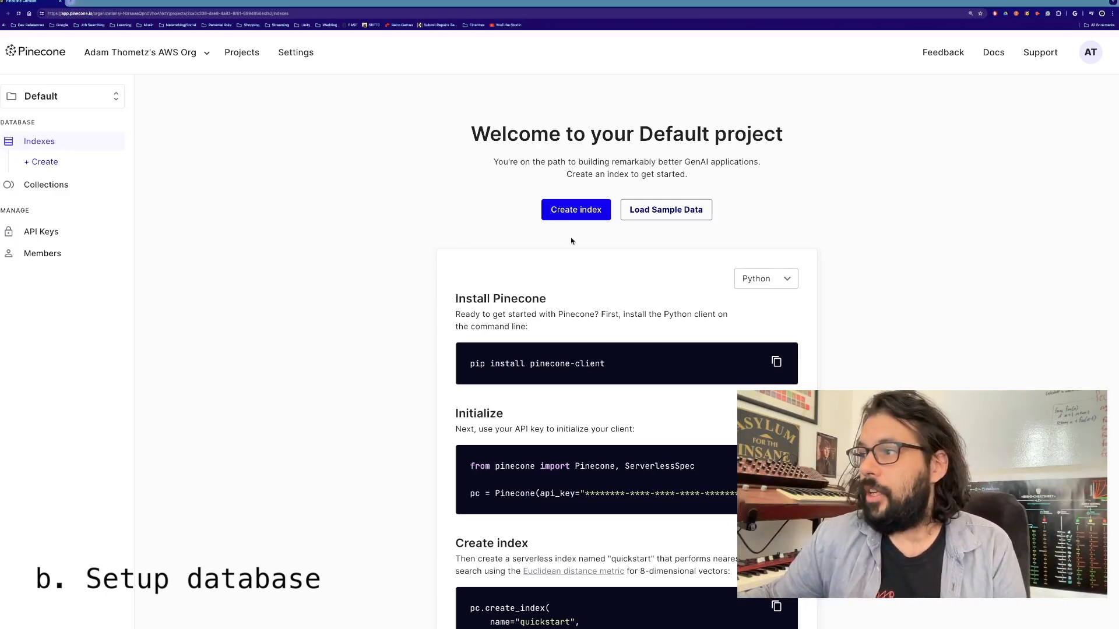
# - Start a new index in the Default project named 'child-development-research'
pyautogui.click(575, 209)
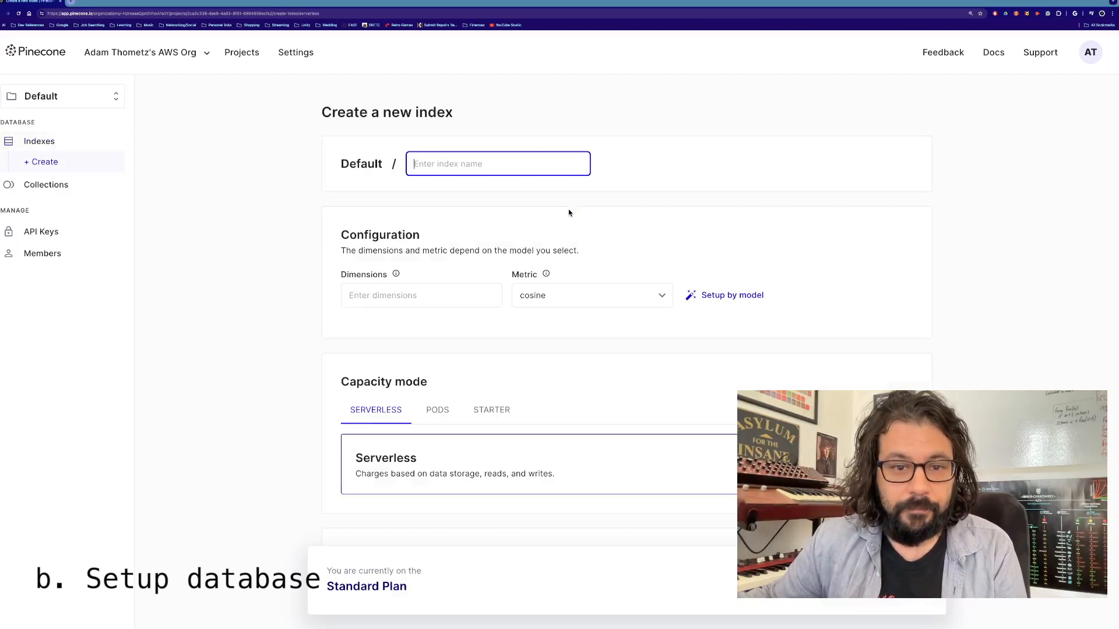
pyautogui.moveTo(562, 213)
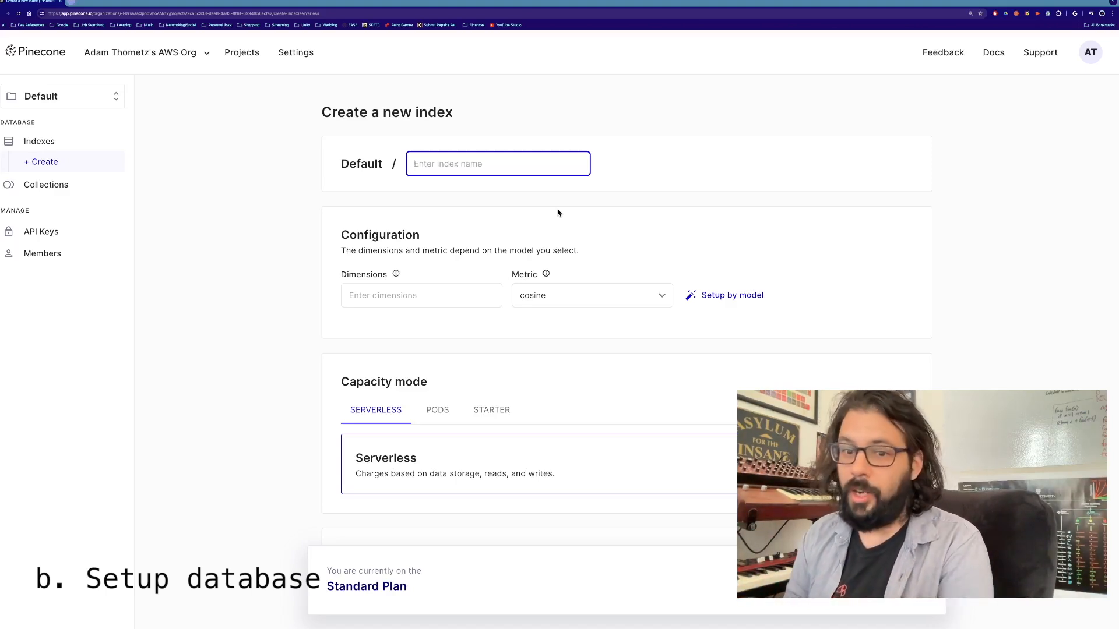
pyautogui.write('child-development-research')
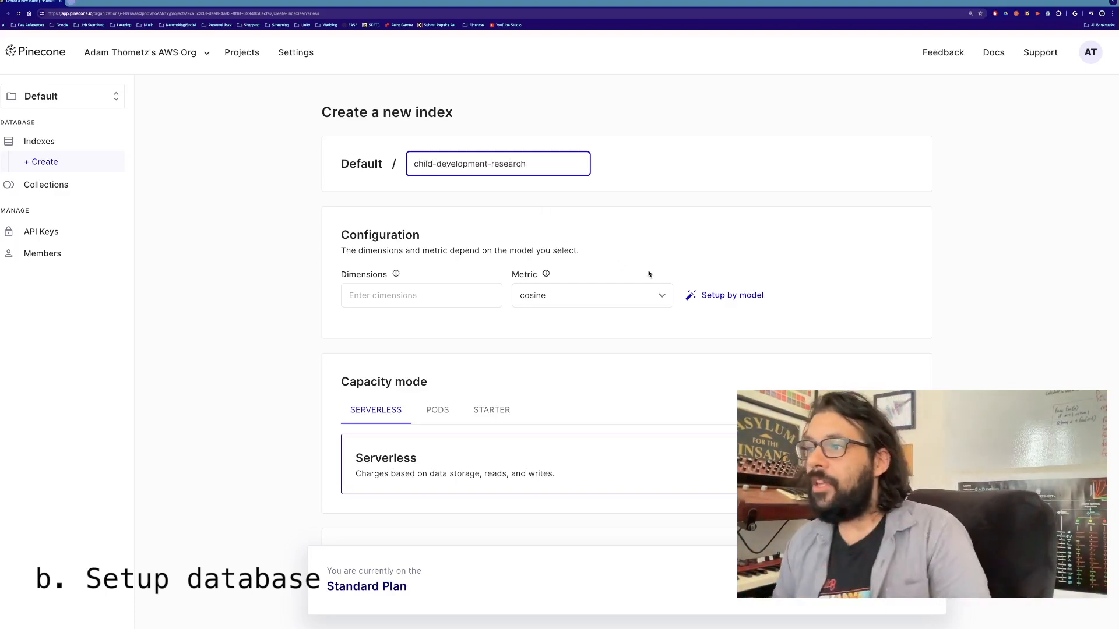
pyautogui.click(421, 295)
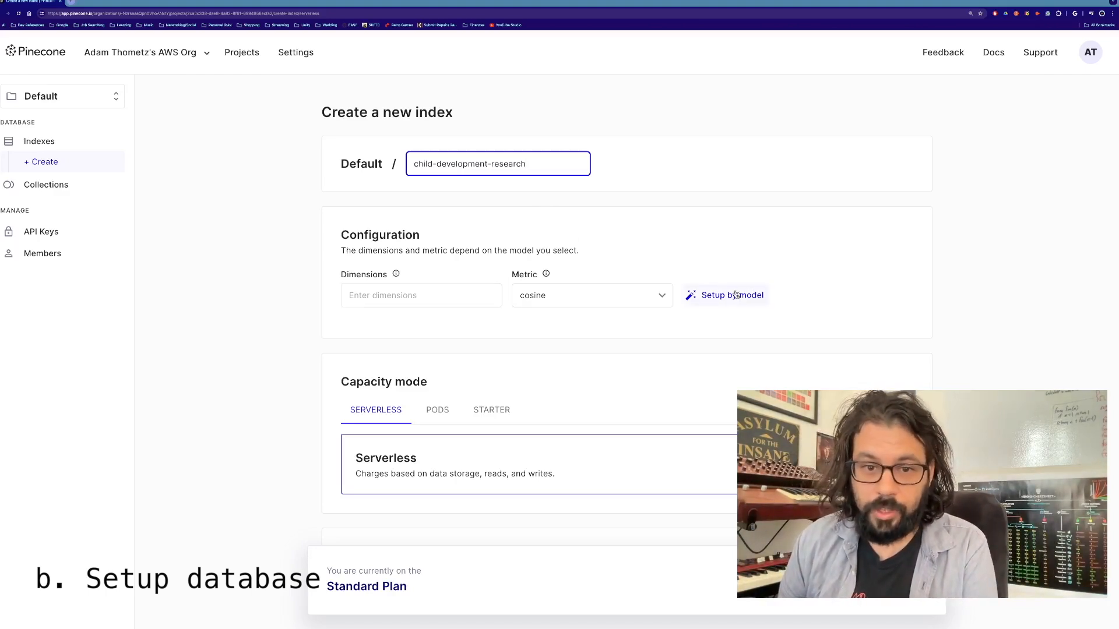
# - Configure the index from text-embedding-3-small (1536 dimensions, cosine, AWS us-east-1) and create it
pyautogui.click(731, 295)
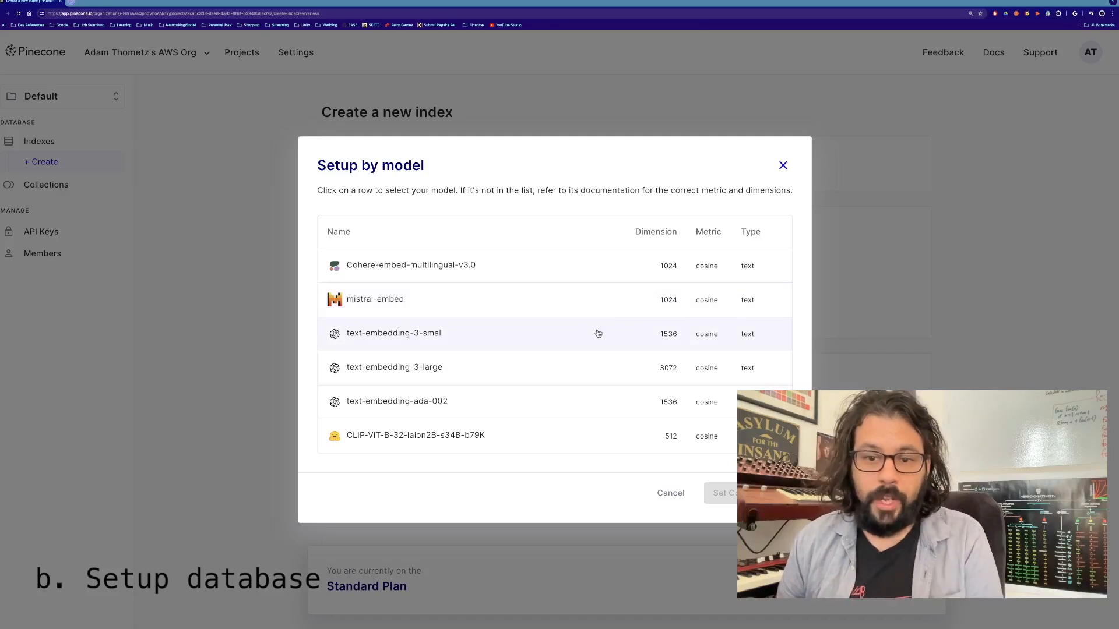
pyautogui.click(393, 333)
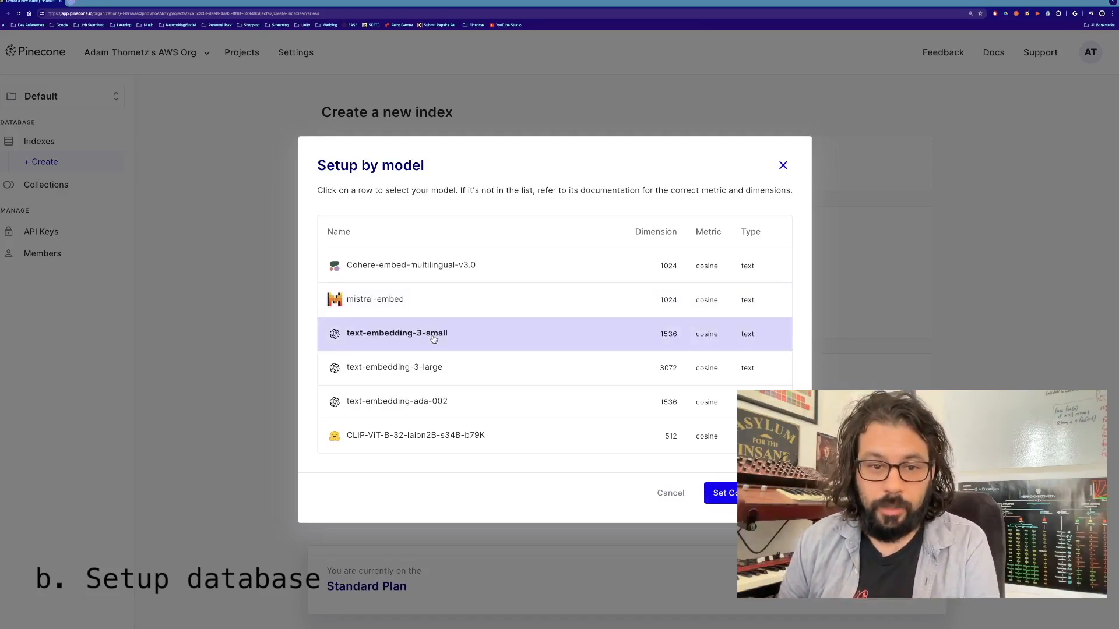
pyautogui.click(722, 493)
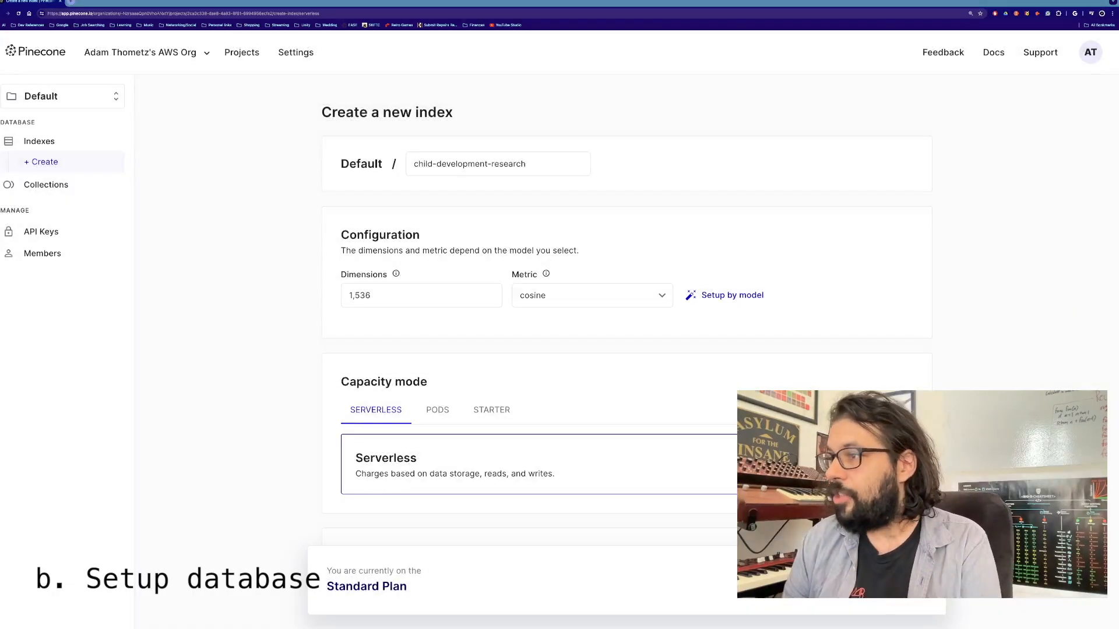
pyautogui.click(421, 295)
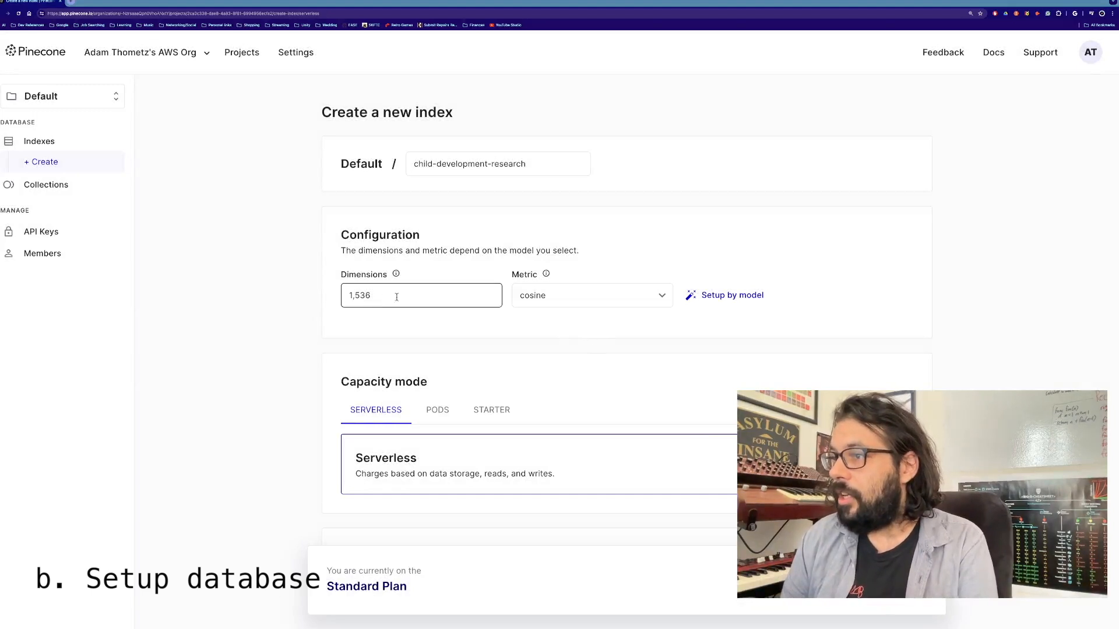
pyautogui.scroll(-3)
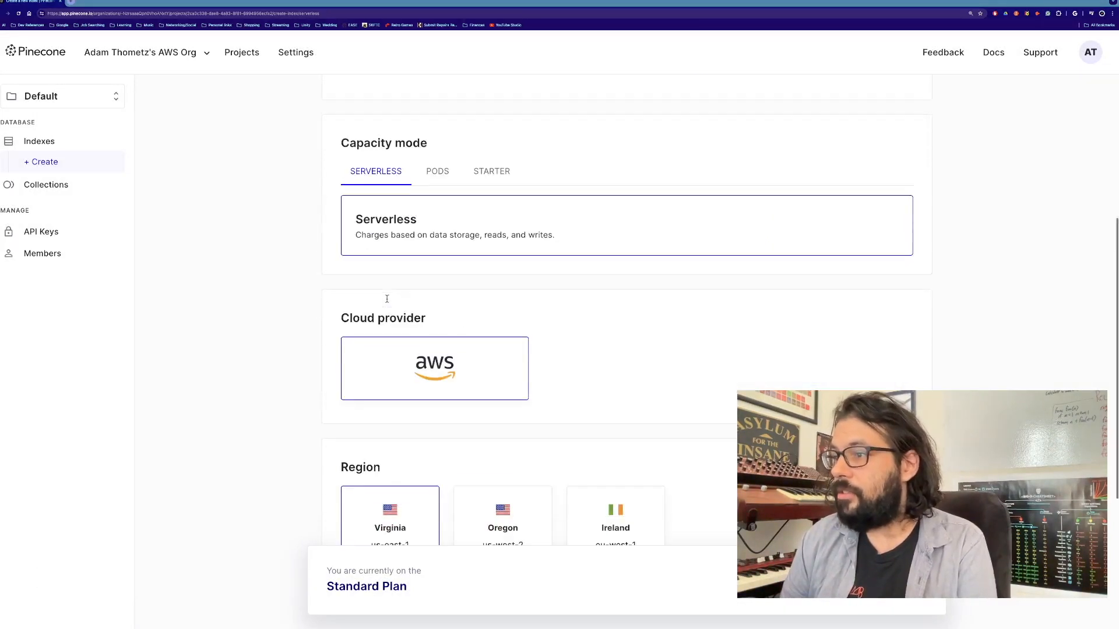
pyautogui.scroll(-3)
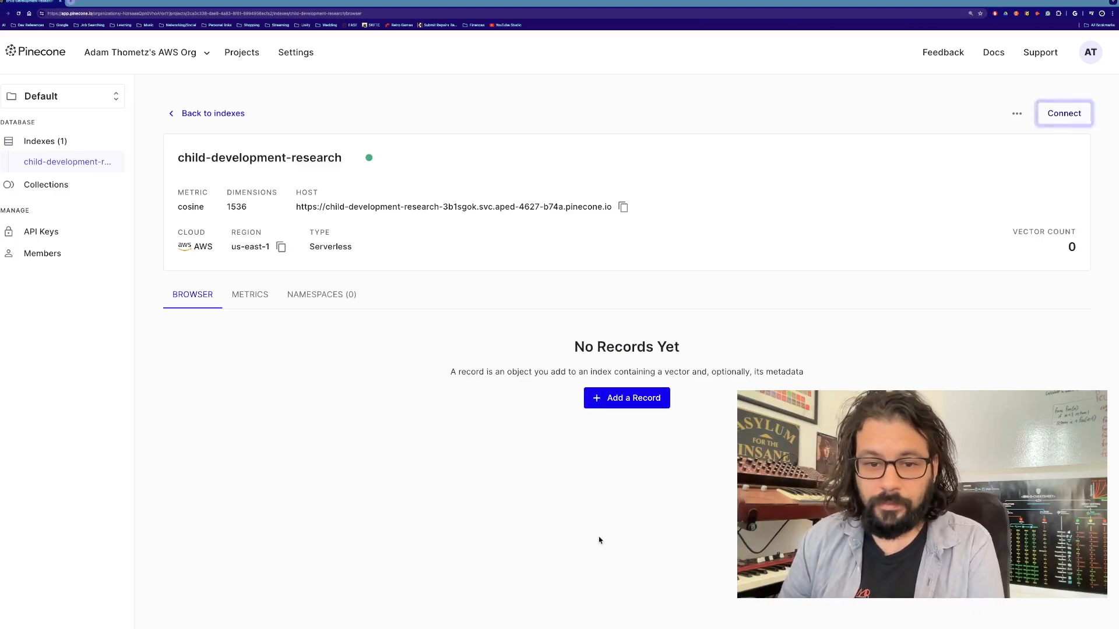
pyautogui.moveTo(313, 511)
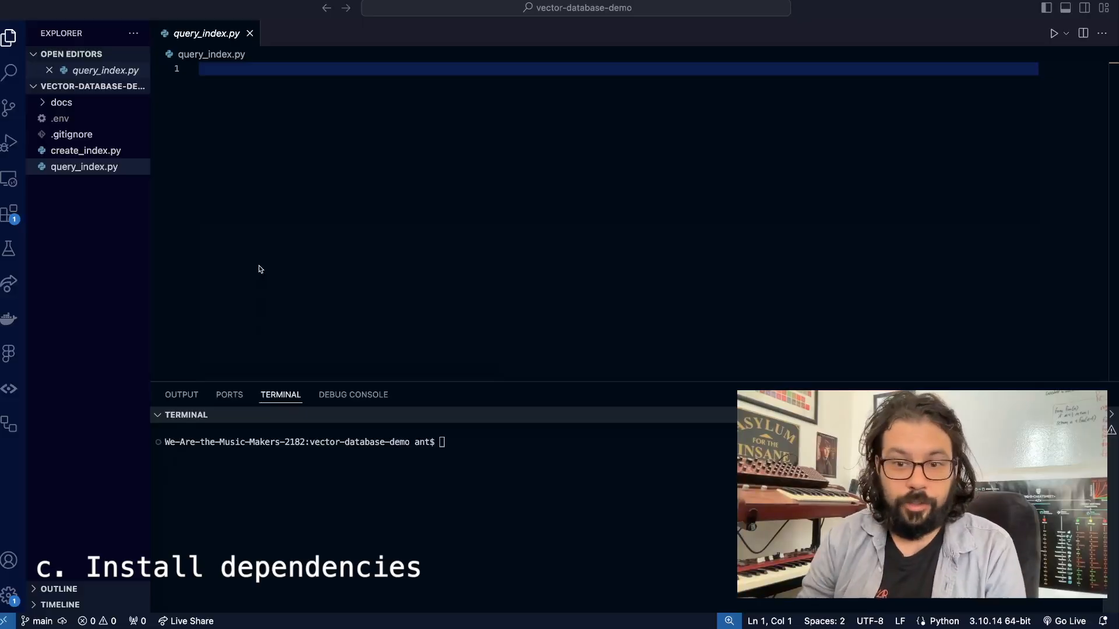
pyautogui.moveTo(214, 198)
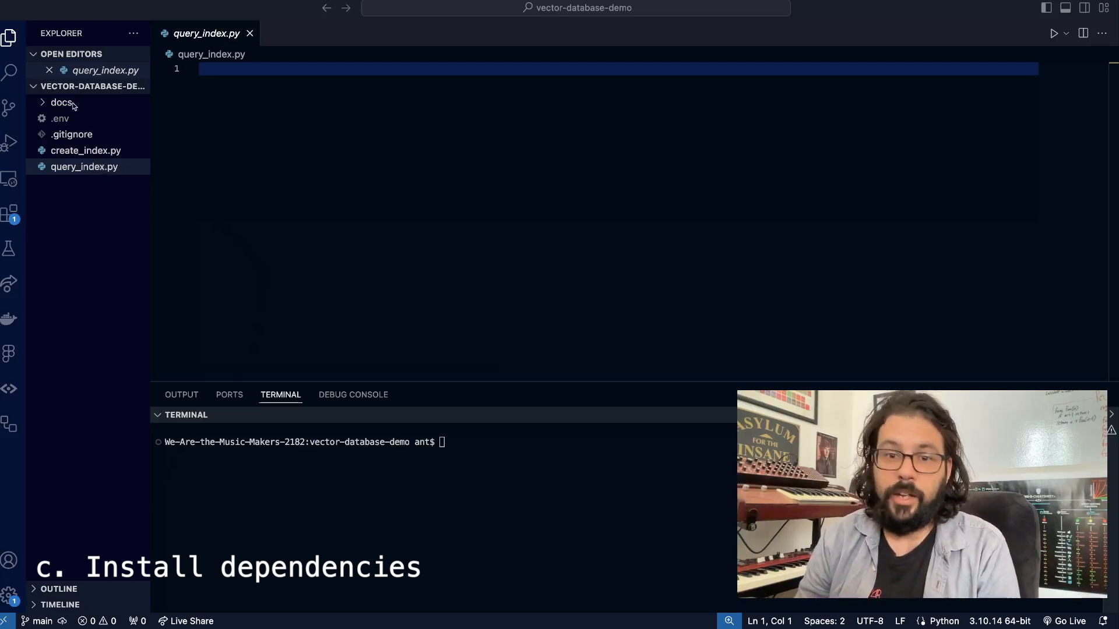
# - Expand the docs folder of articles in the vector-database-demo project
pyautogui.click(61, 103)
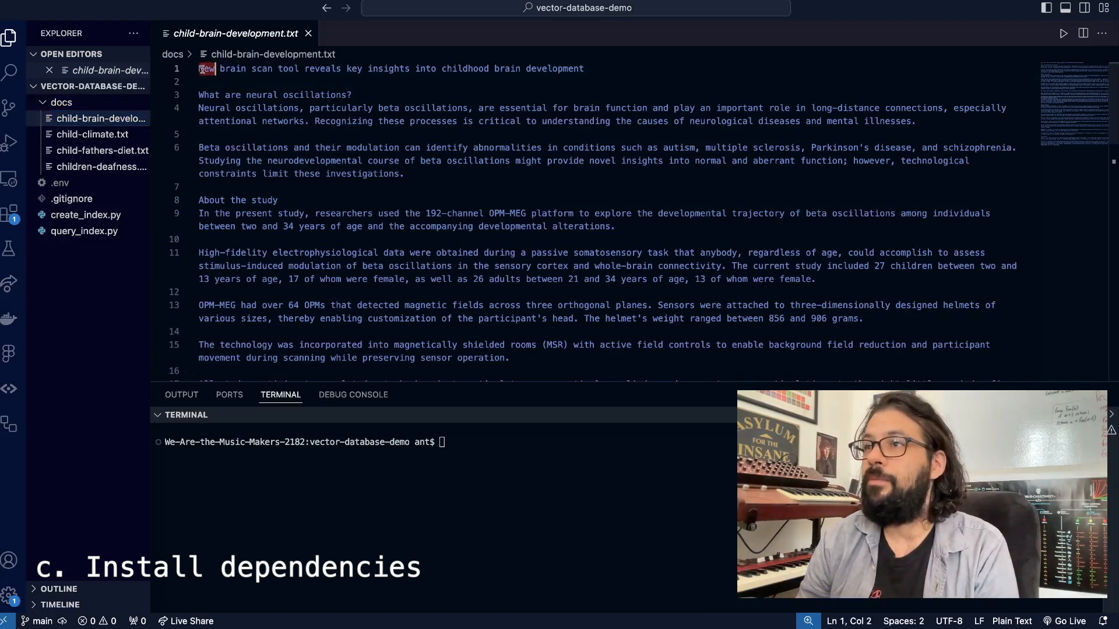
# - Review the child-brain-development article headline, then switch to the empty create_index.py script
pyautogui.moveTo(198, 69); pyautogui.dragTo(583, 69)
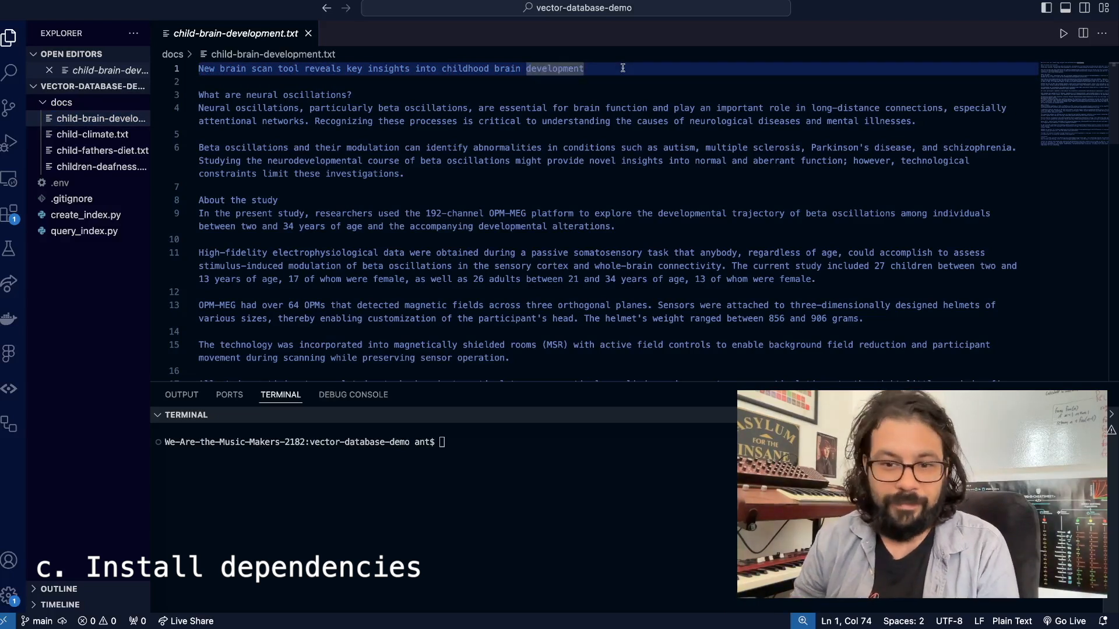
pyautogui.click(62, 103)
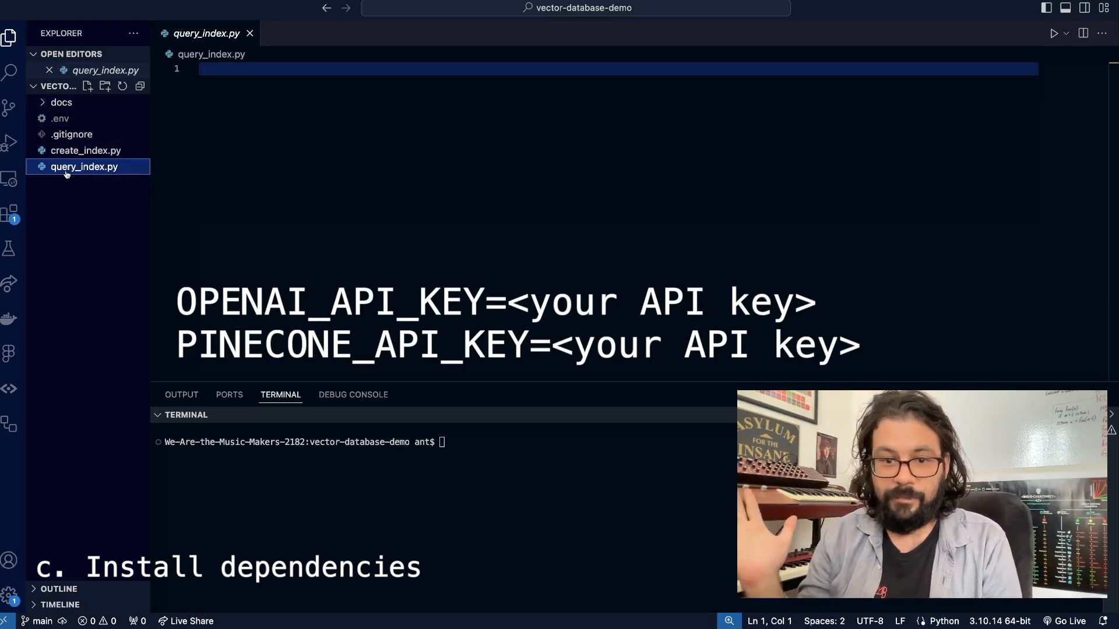
pyautogui.click(85, 150)
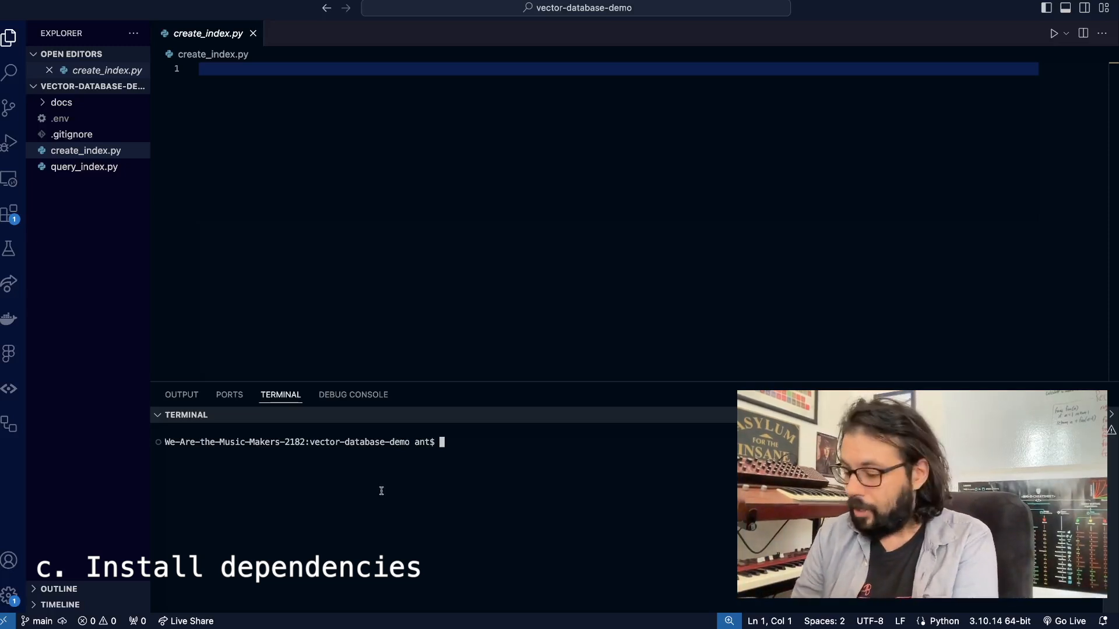
# - Create a virtual environment named env with python3 -m venv and activate it via env/bin/activate
pyautogui.write('python3 -m venv')
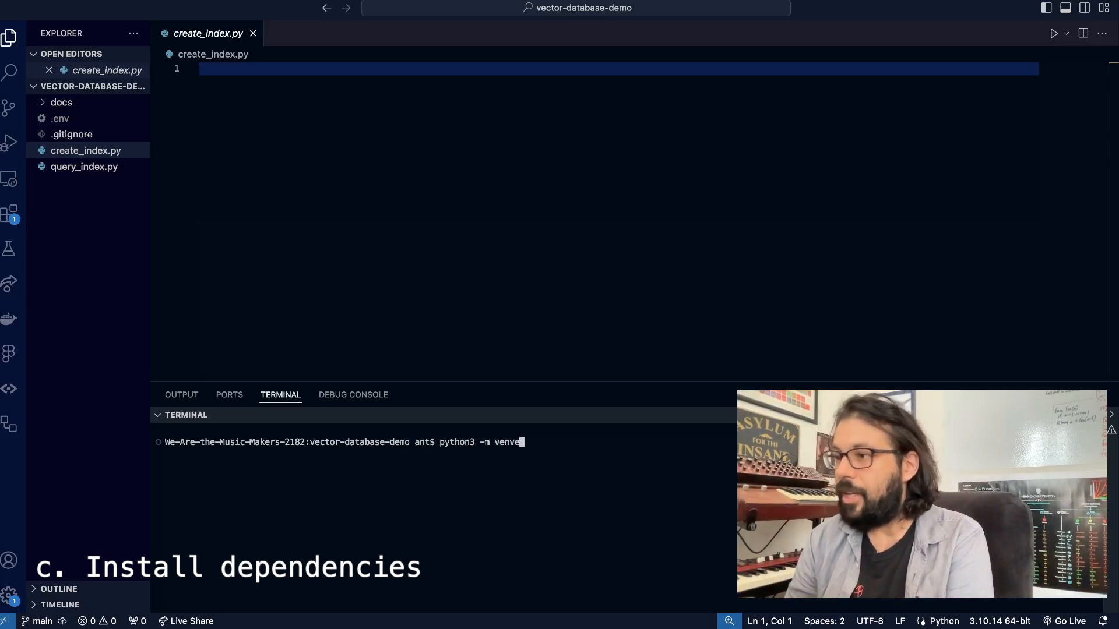
pyautogui.write('env')
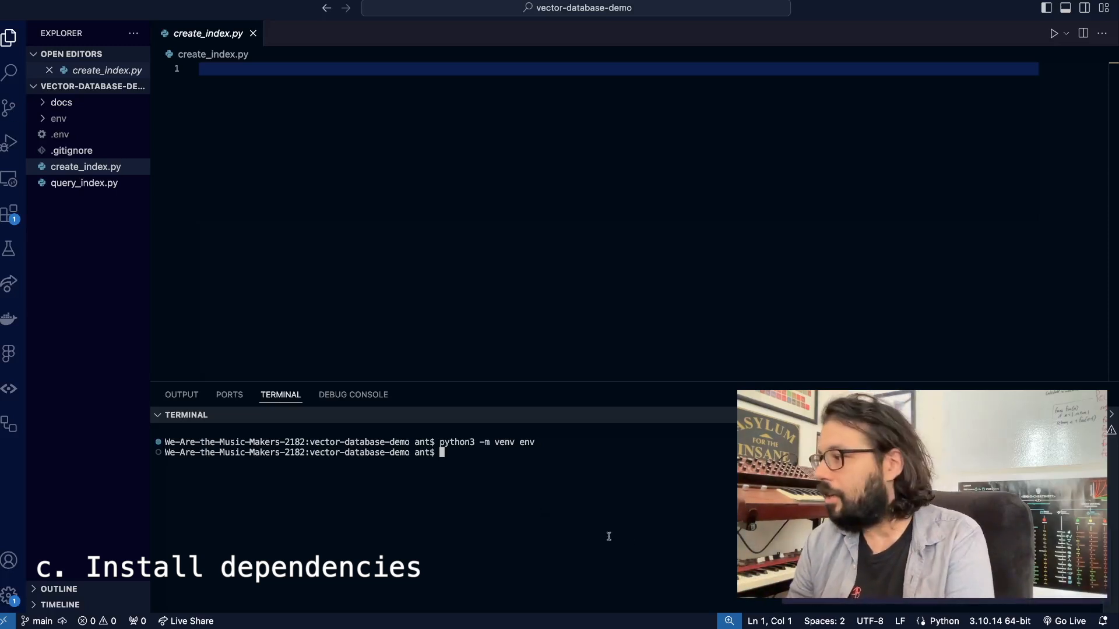
pyautogui.write('source b')
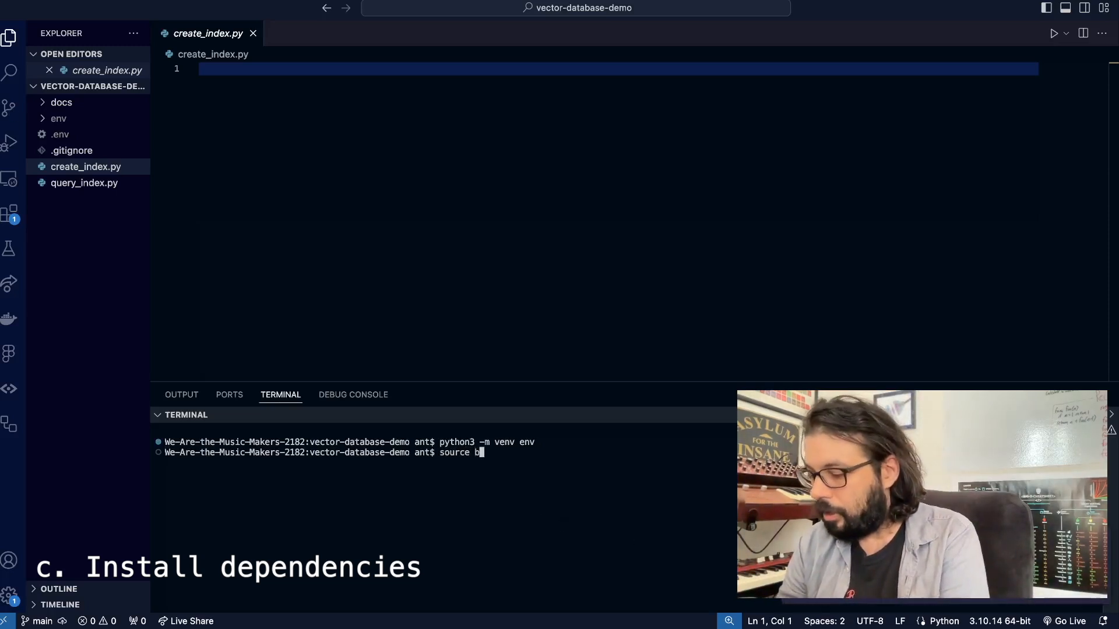
pyautogui.write('env/')
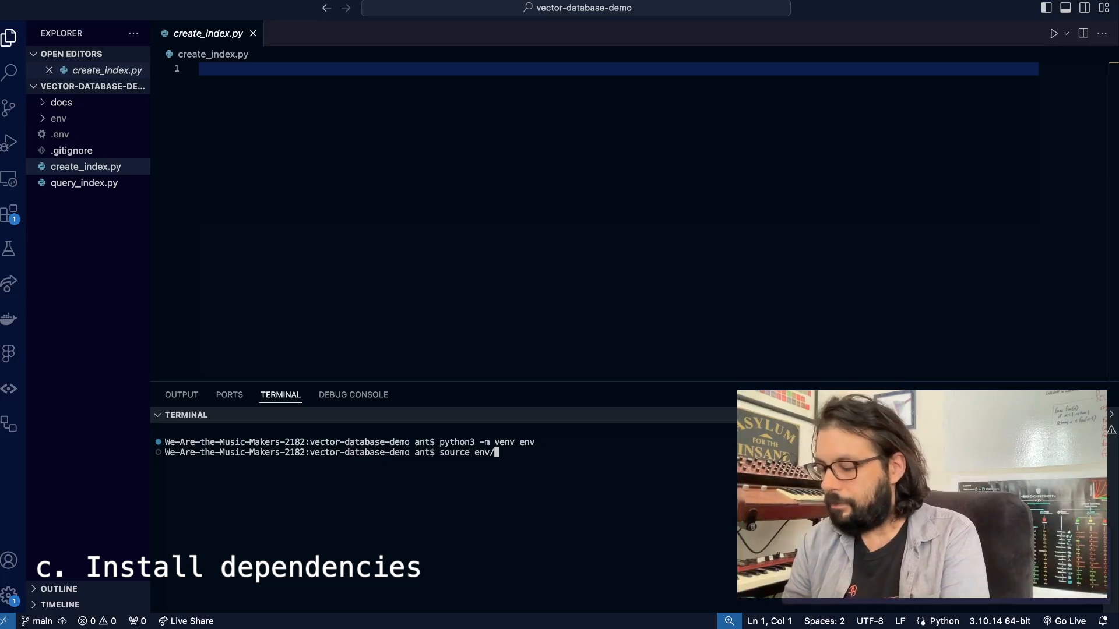
pyautogui.write('bin/activate')
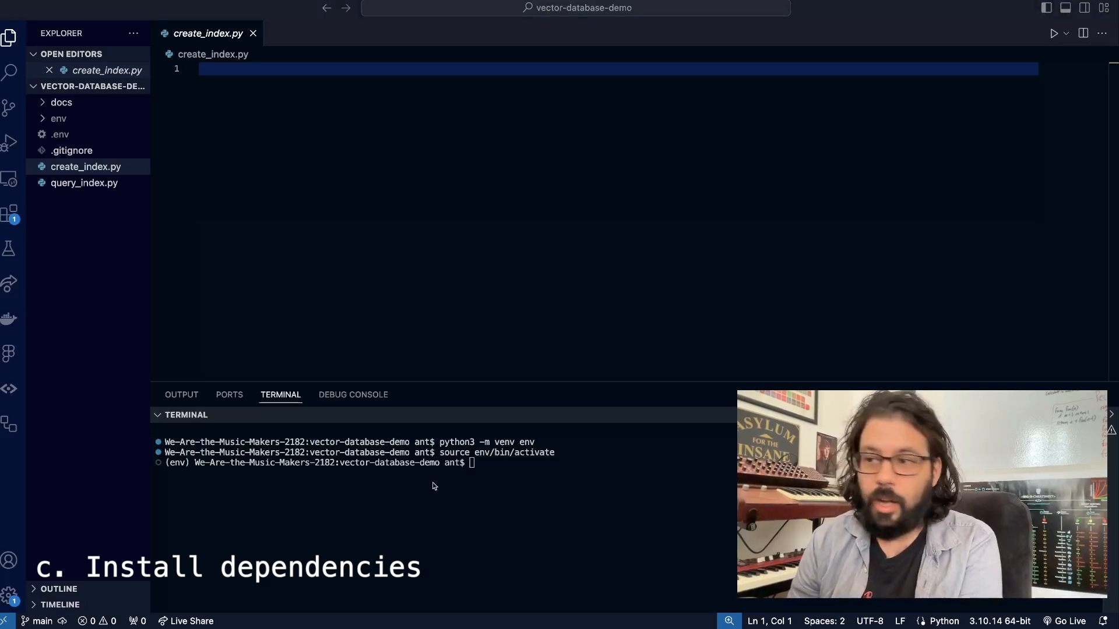
pyautogui.write('pip')
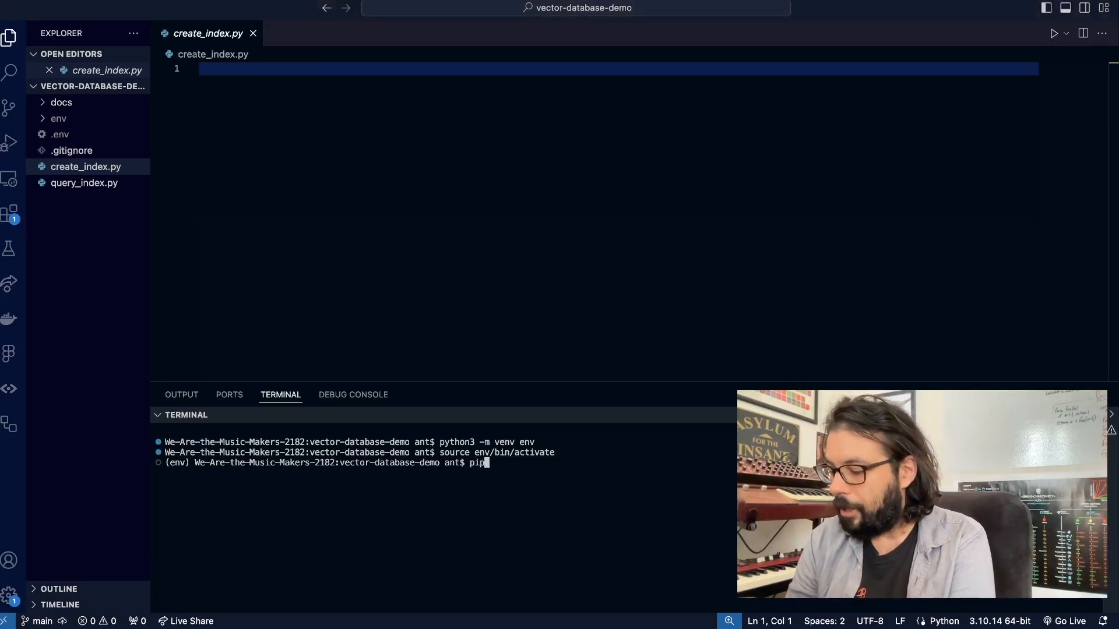
# - Install langchain and langchain_openai into the activated env with pip
pyautogui.write('install')
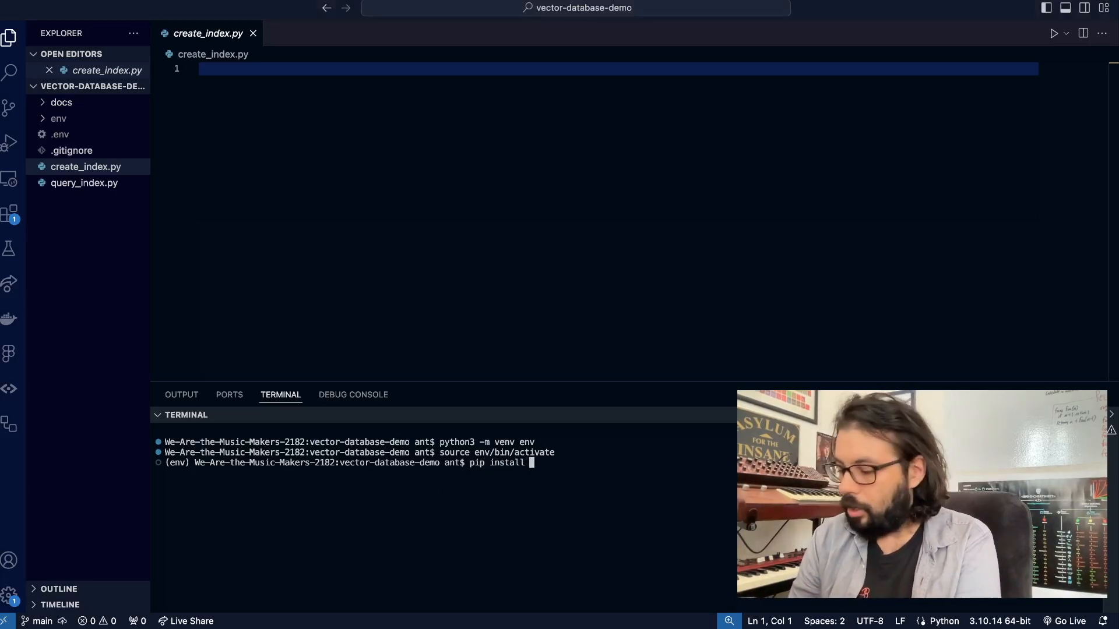
pyautogui.write('langchain')
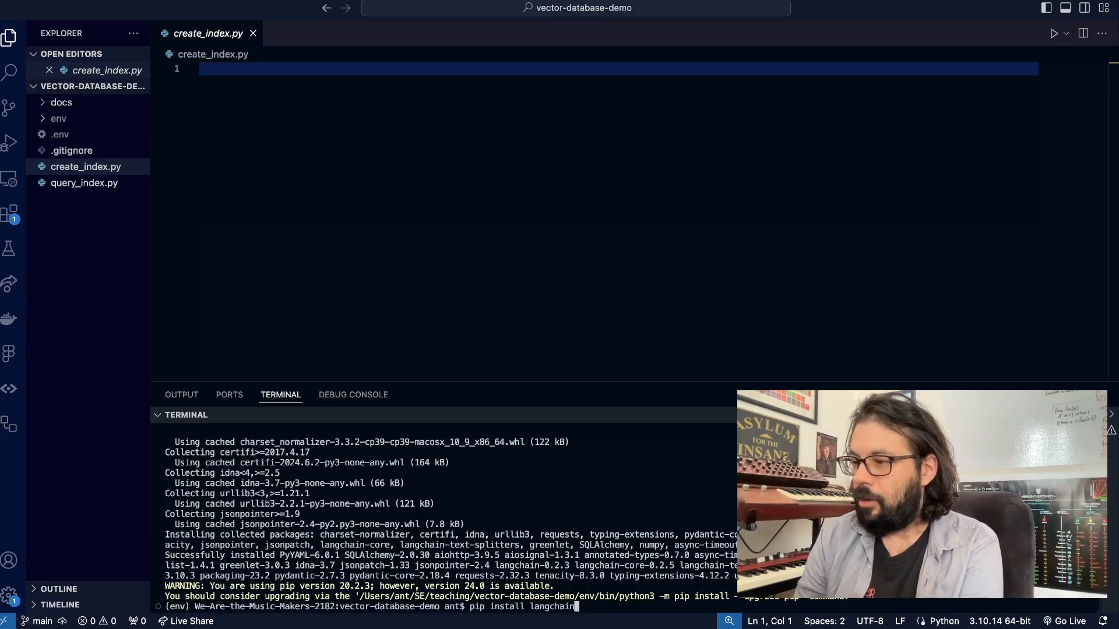
pyautogui.write('_openai')
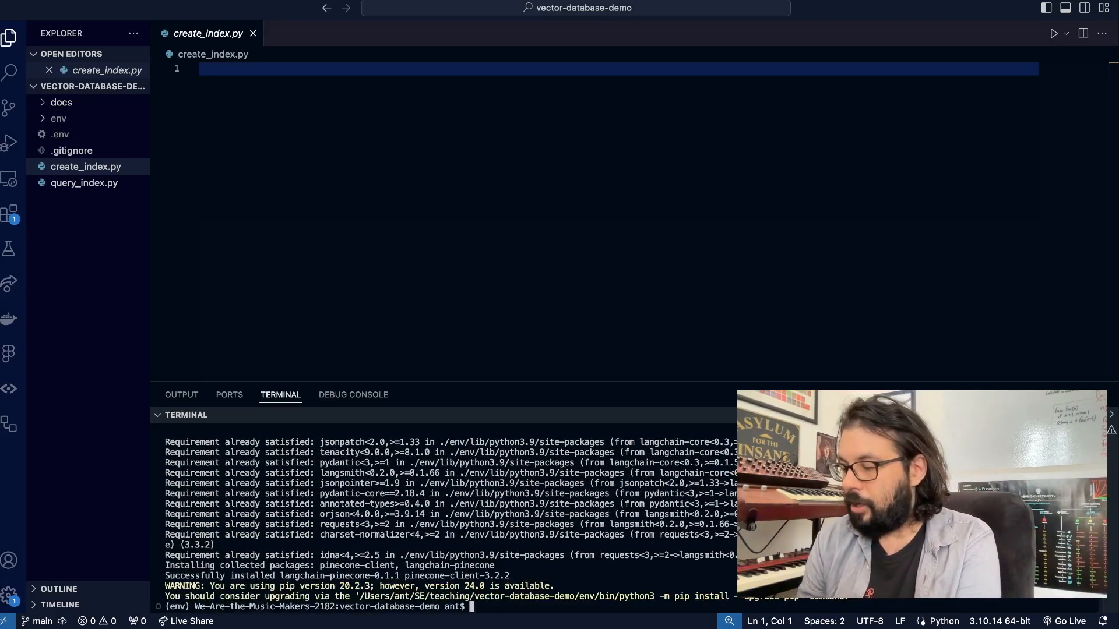
# - Retry installing python-dotenv with pip after a misspelled attempt fails
pyautogui.write('pip install p')
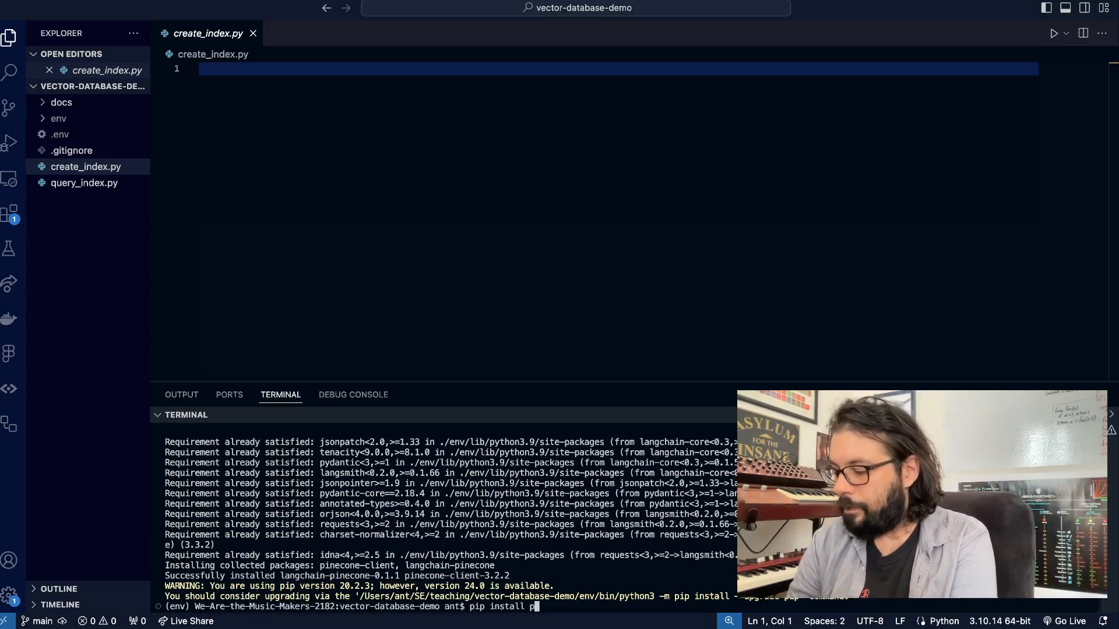
pyautogui.write('python-dotenv')
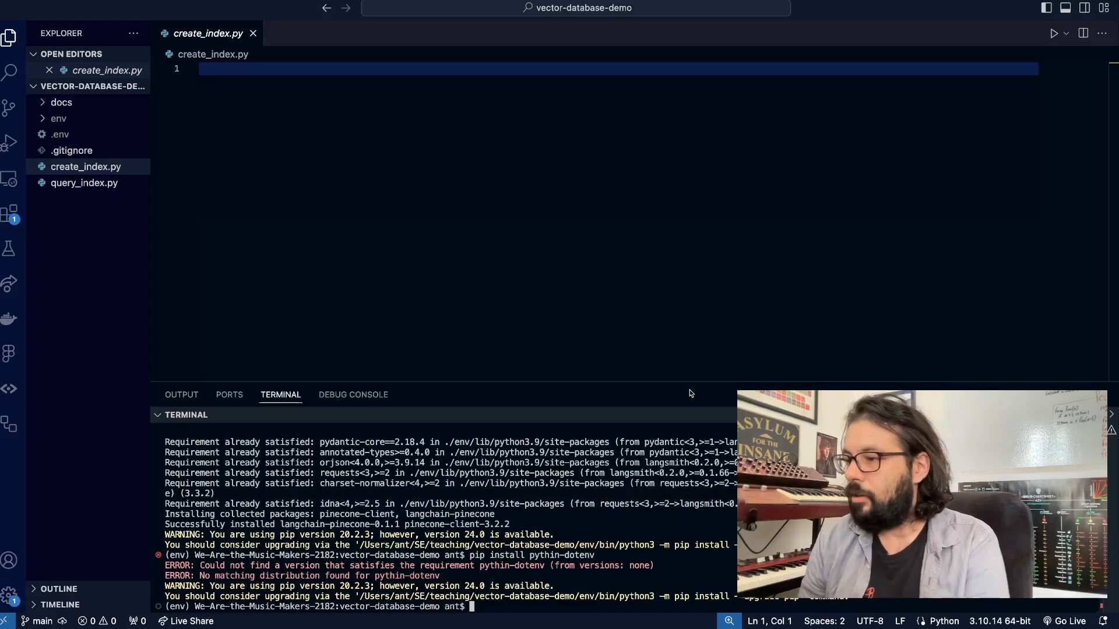
pyautogui.write('pip install python-dotenv')
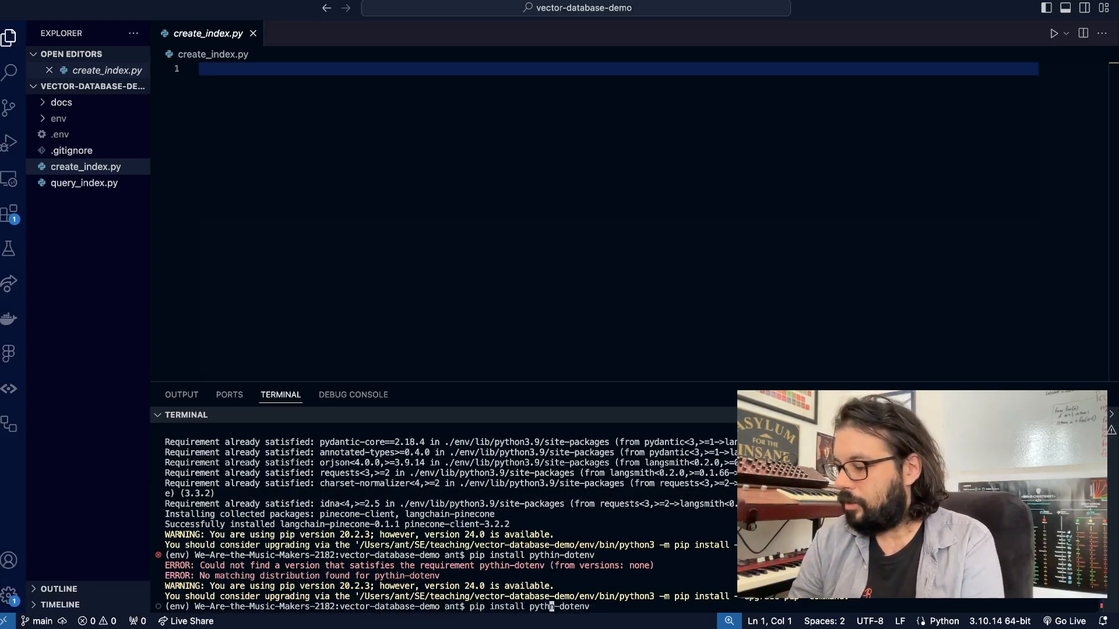